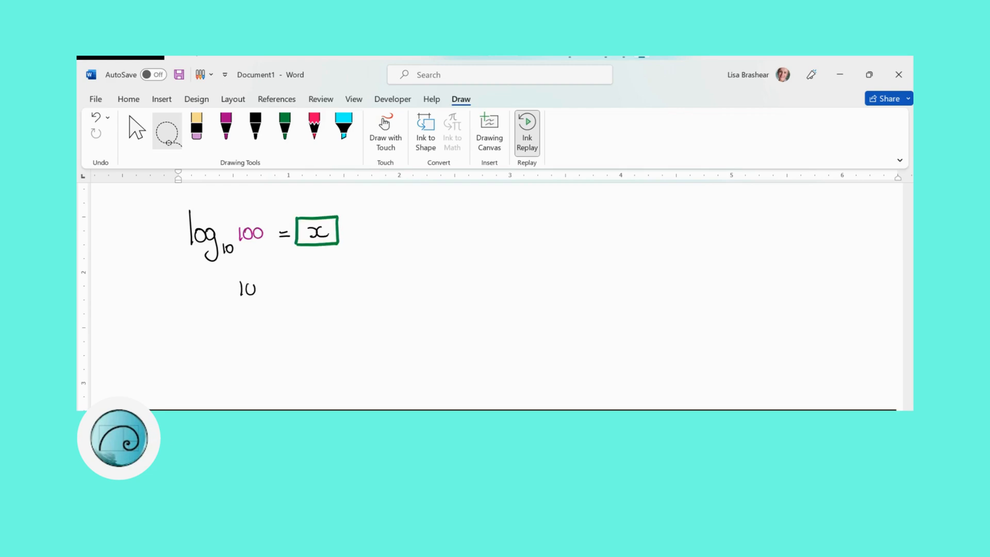
# Rewrite log10 100 = x as 10^x = 100, then 10^2 = 100, boxing x = 2.
pyautogui.moveTo(242, 290); pyautogui.dragTo(321, 287)
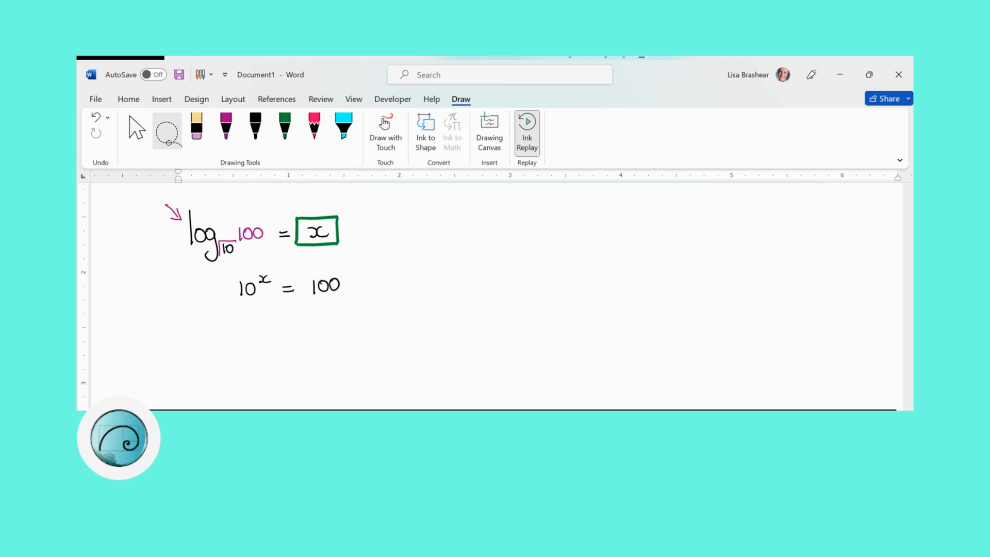
pyautogui.moveTo(239, 331); pyautogui.dragTo(256, 331)
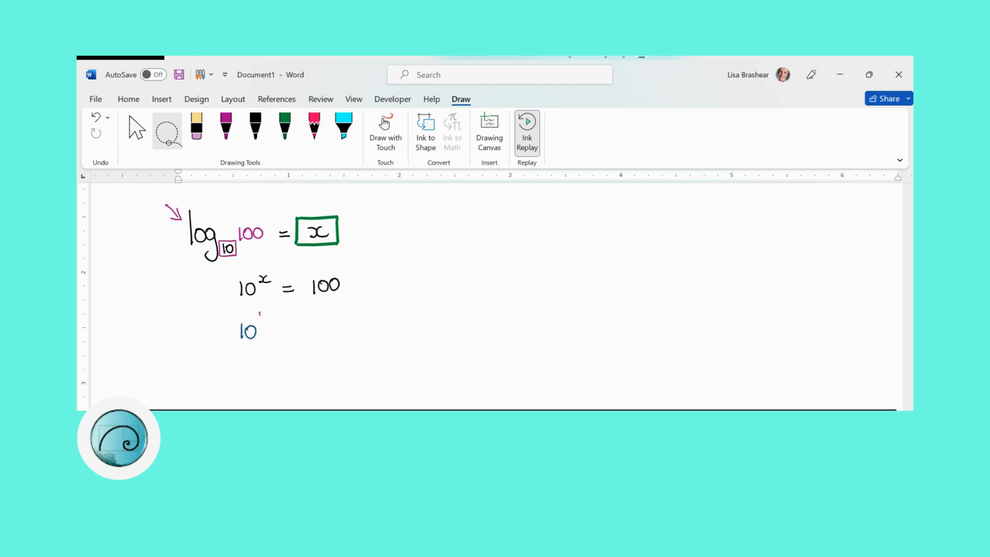
pyautogui.moveTo(259, 325); pyautogui.dragTo(290, 328)
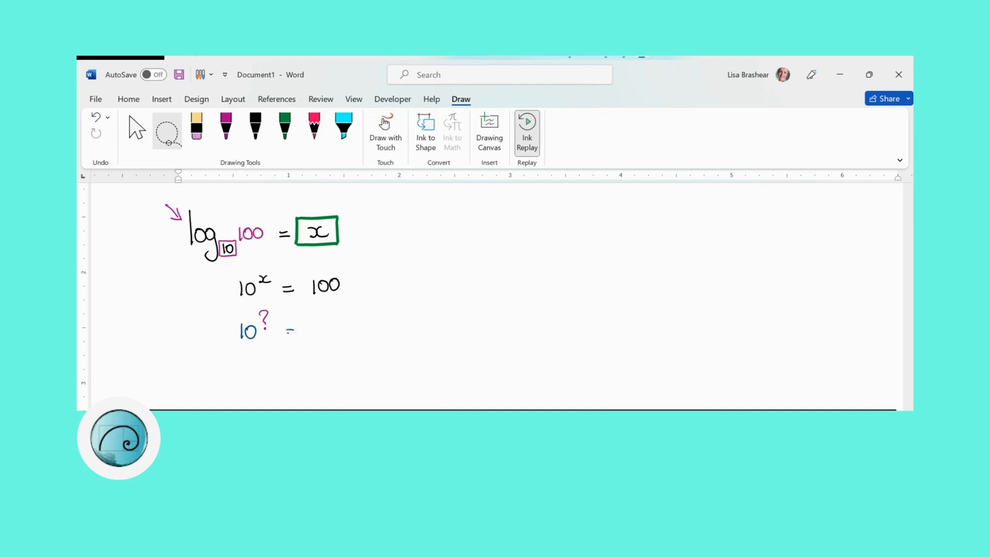
pyautogui.moveTo(314, 328); pyautogui.dragTo(339, 329)
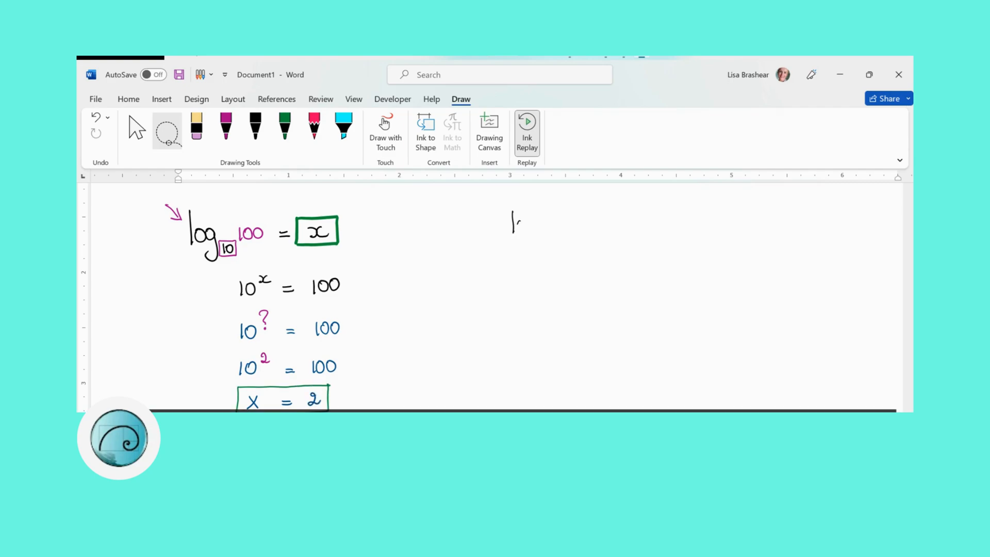
# Write log10 1000 = x on the right, solve 10^3 = 1000, box x = 3.
pyautogui.moveTo(512, 217); pyautogui.dragTo(574, 234)
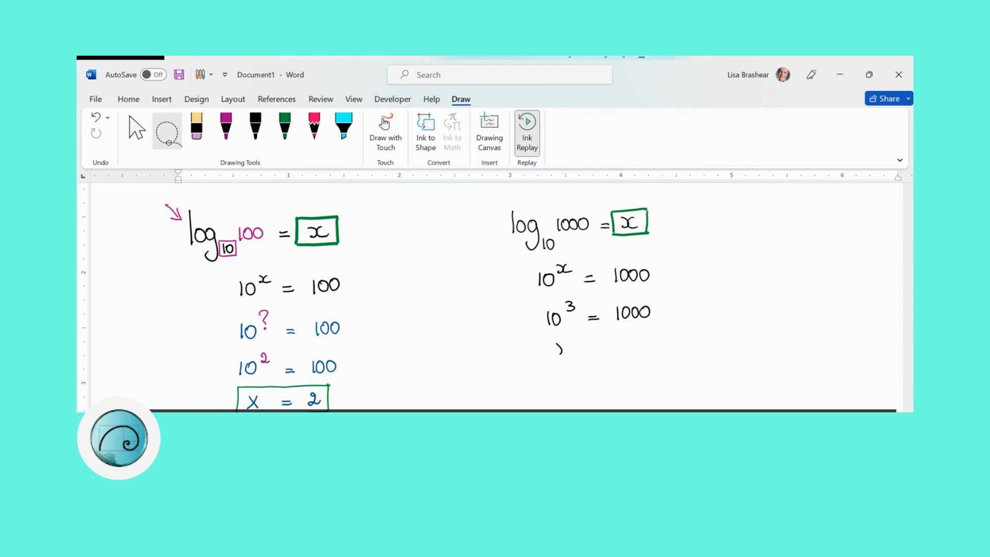
pyautogui.moveTo(549, 346); pyautogui.dragTo(631, 347)
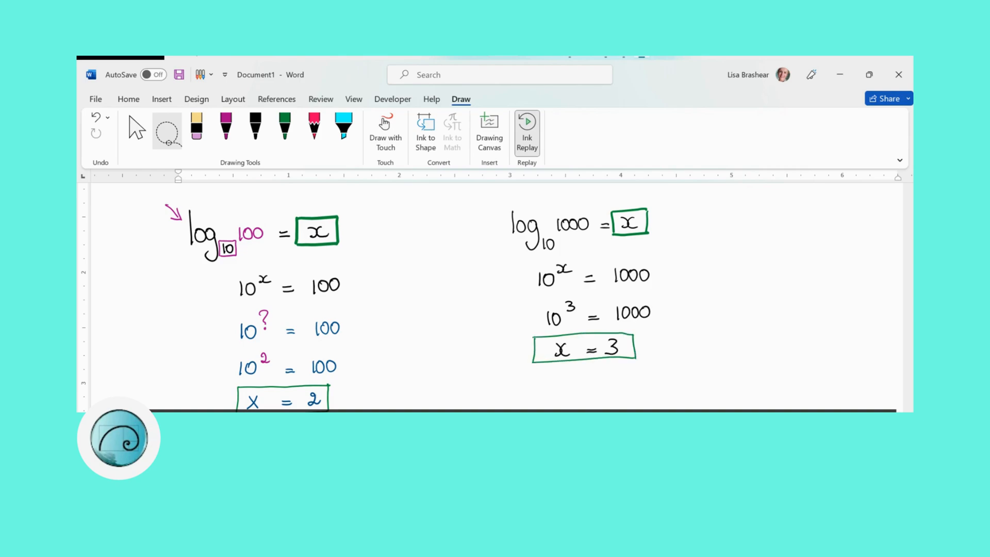
# Scroll down and write the row 1, 10, 1000, 10^5, 10^8.
pyautogui.scroll(-3)
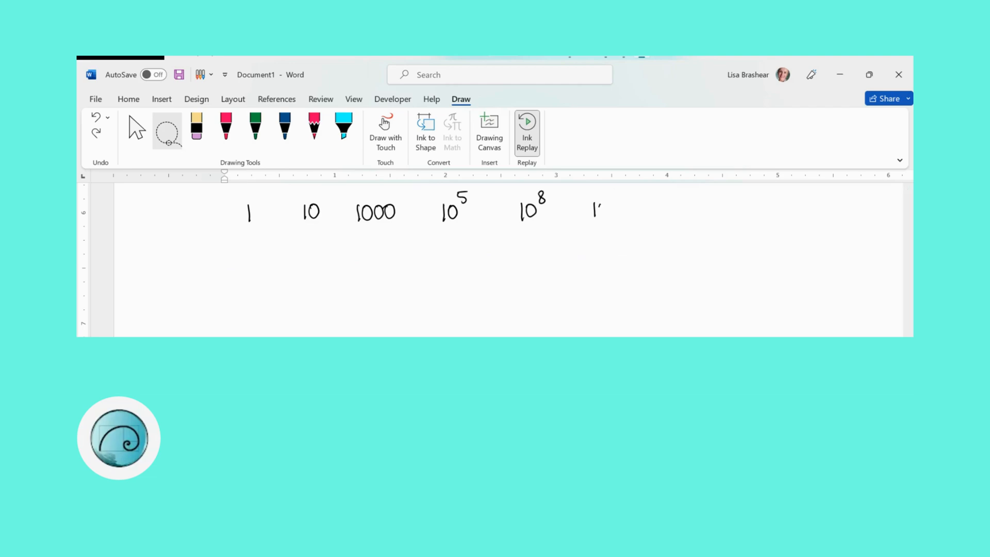
pyautogui.moveTo(220, 269); pyautogui.dragTo(660, 257)
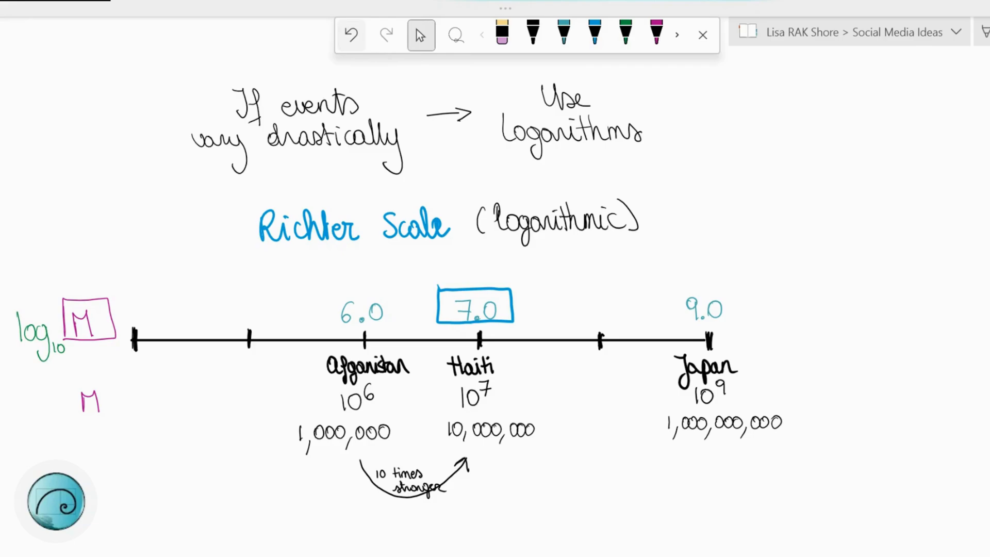
# Box 6.0 in blue and draw a long arrow from Afghanistan's quake to Japan's.
pyautogui.moveTo(318, 290); pyautogui.dragTo(394, 328)
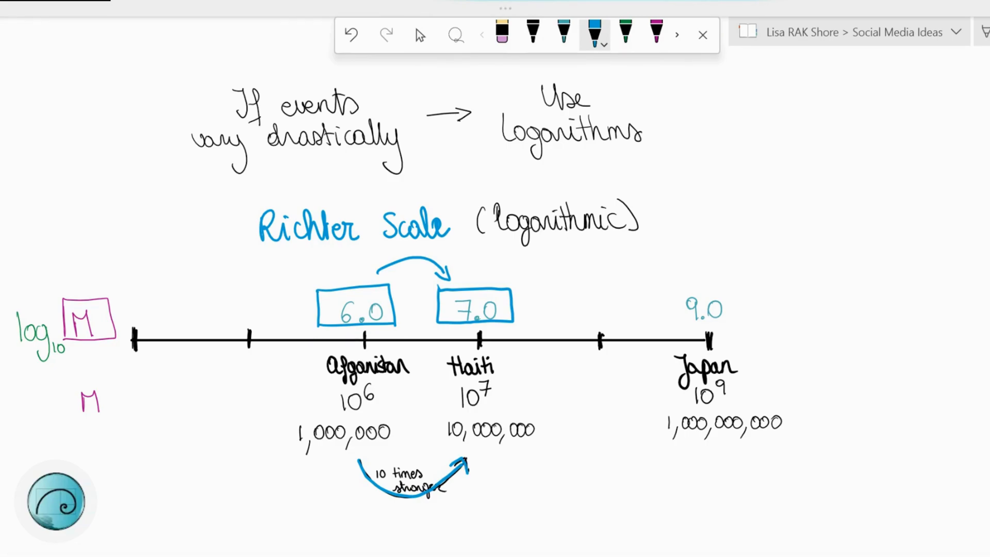
pyautogui.moveTo(344, 467); pyautogui.dragTo(692, 448)
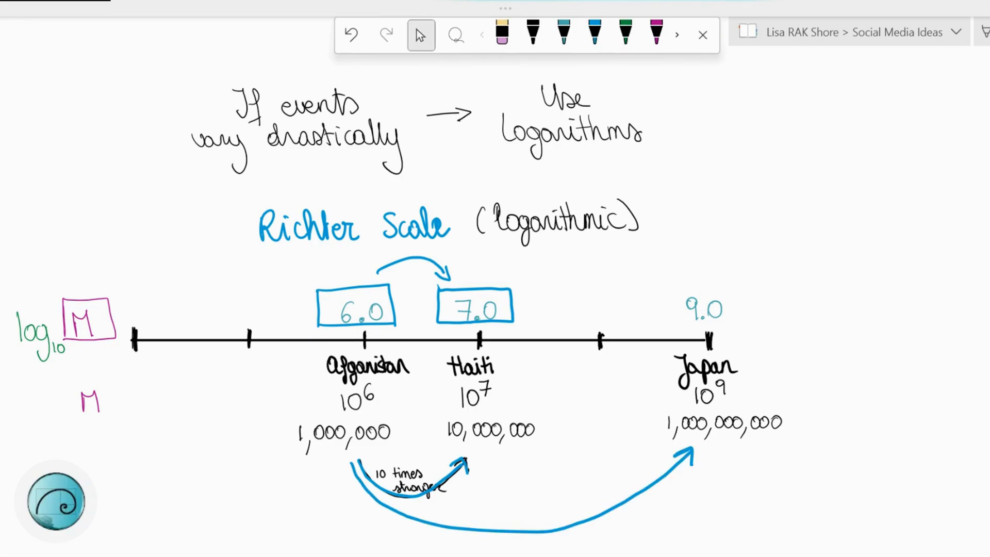